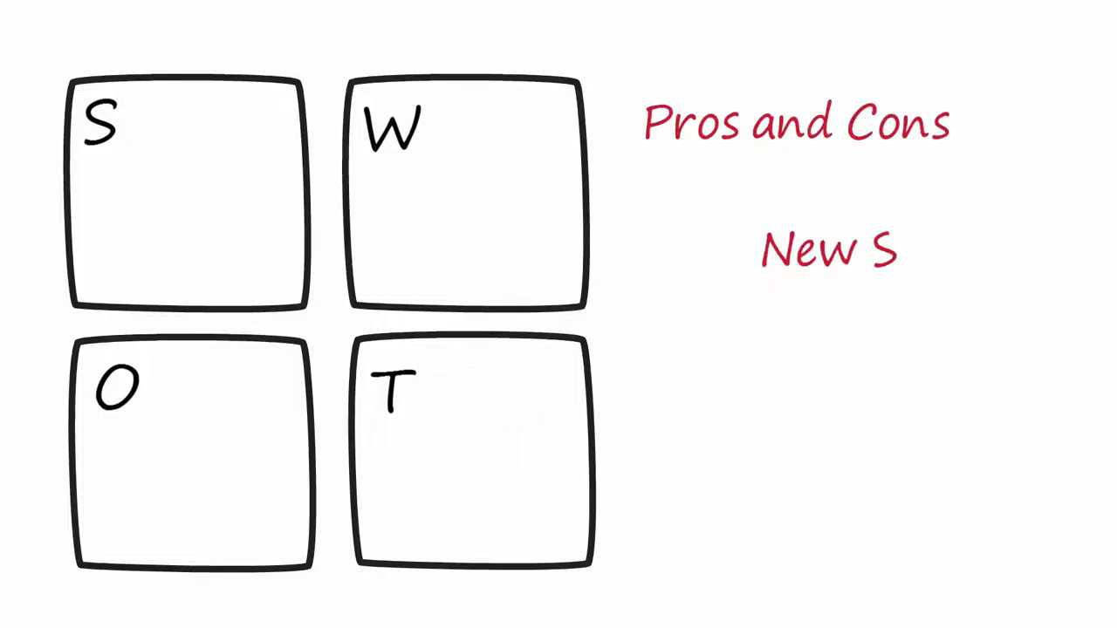
{"action": "type", "text": "olutions"}
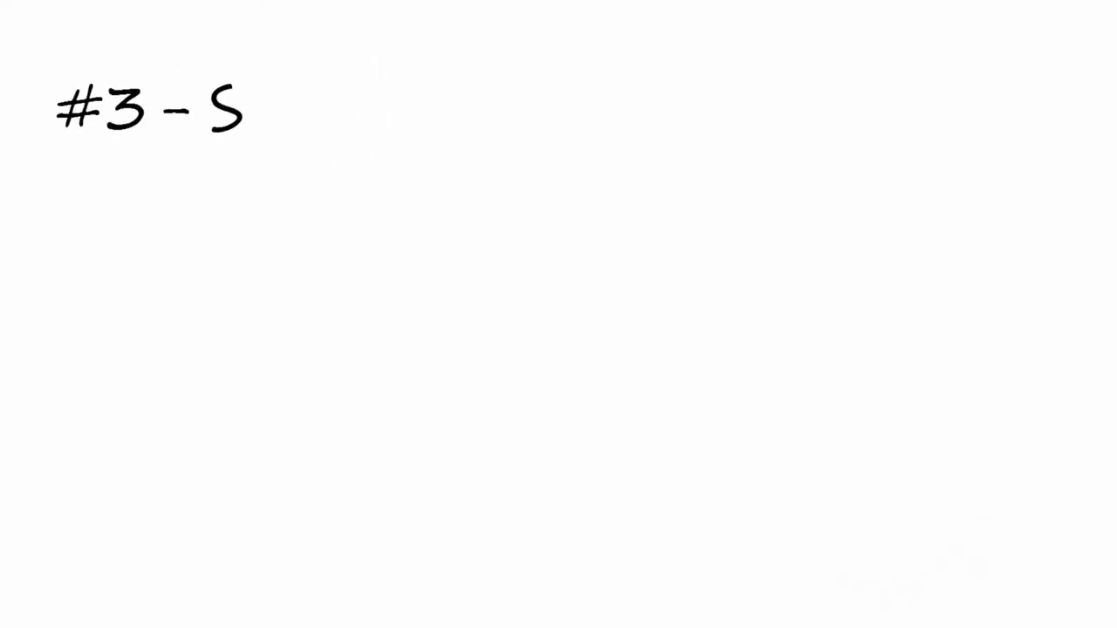
{"action": "type", "text": "trengths"}
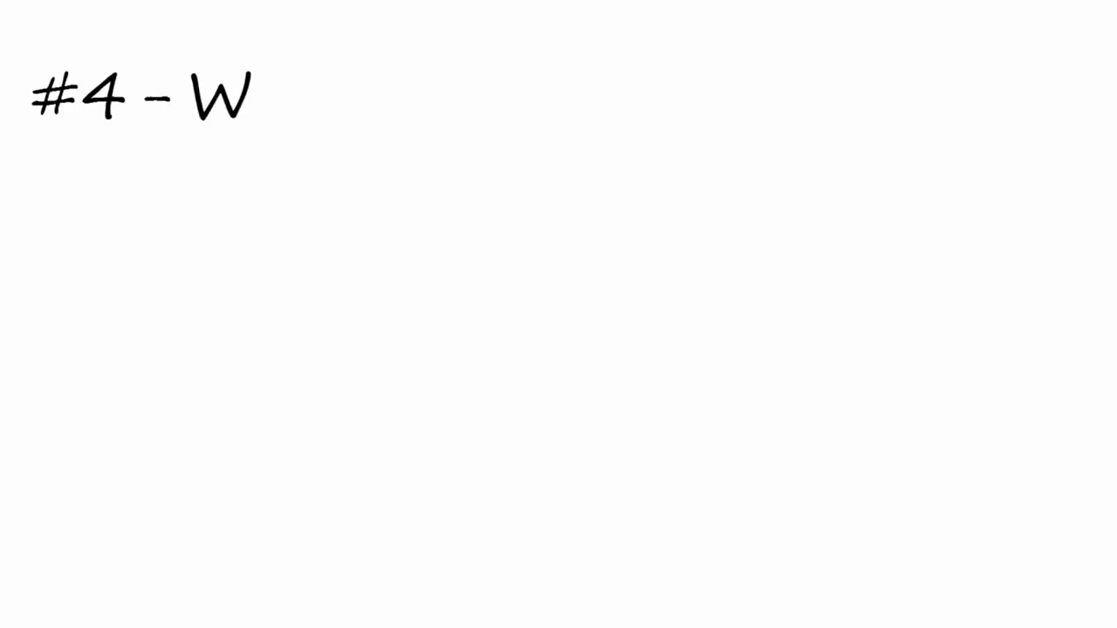
{"action": "type", "text": "eaknesses"}
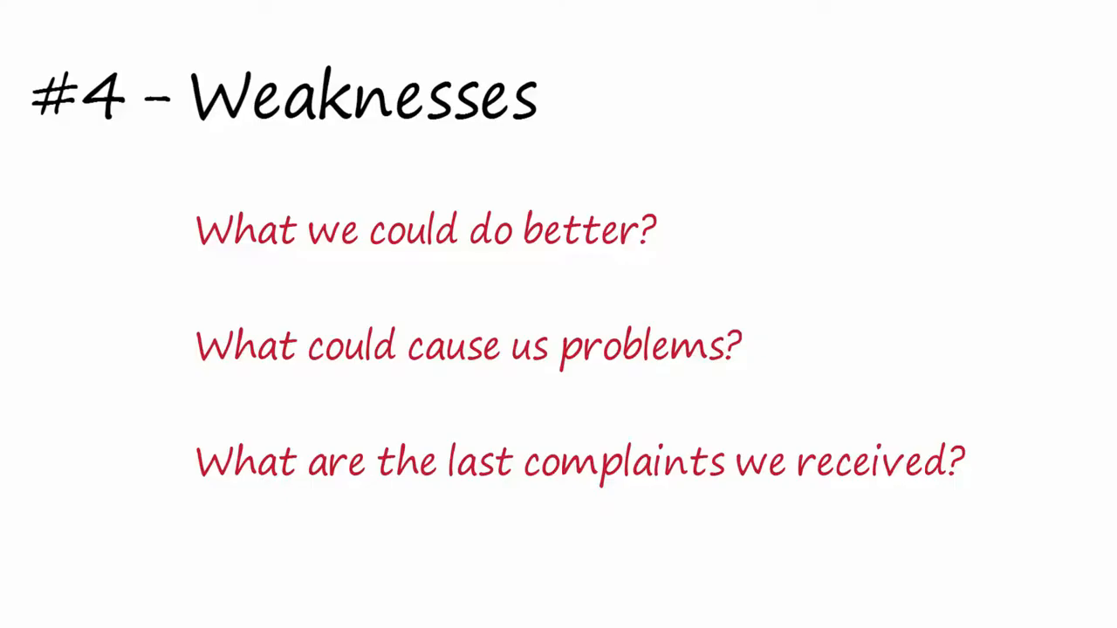
{"action": "scroll", "scroll_direction": "down", "scroll_amount": 3}
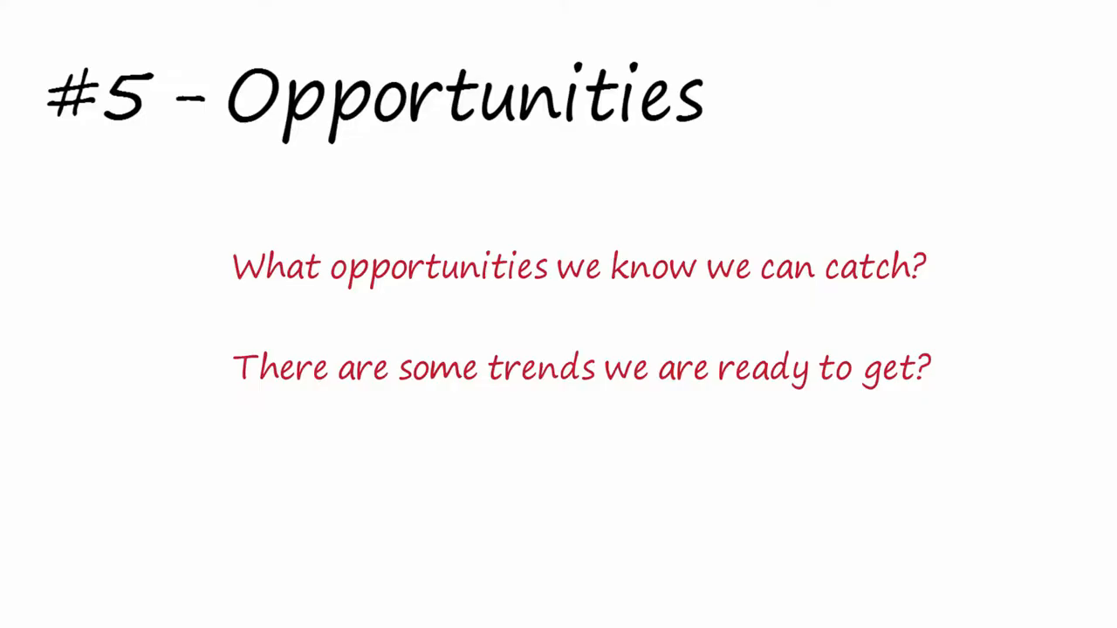
{"action": "key", "text": "right"}
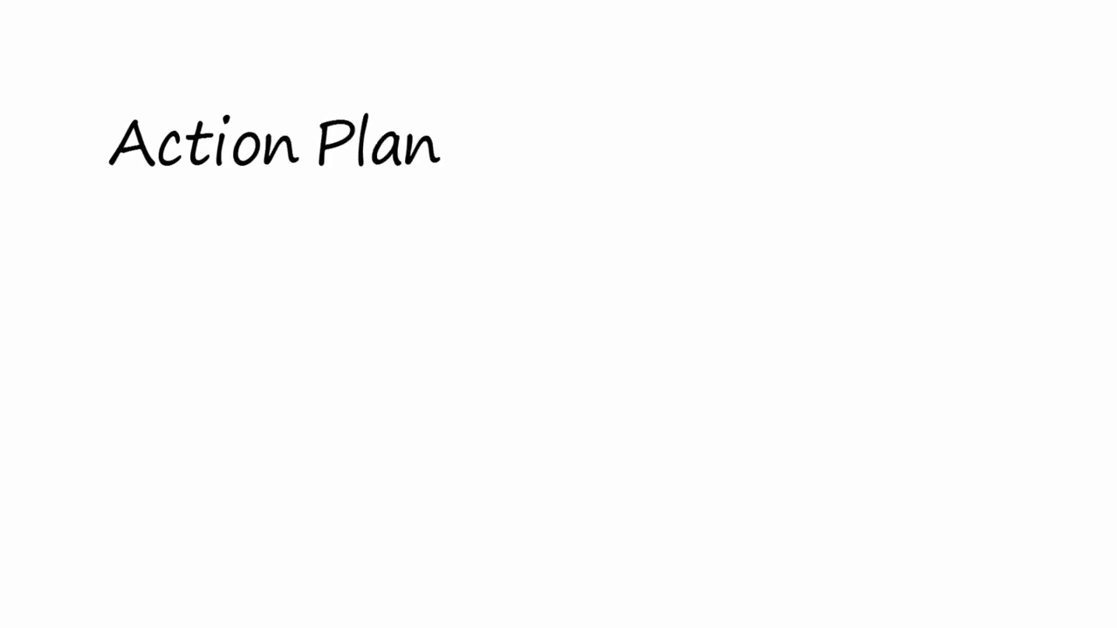
{"action": "type", "text": "Follo"}
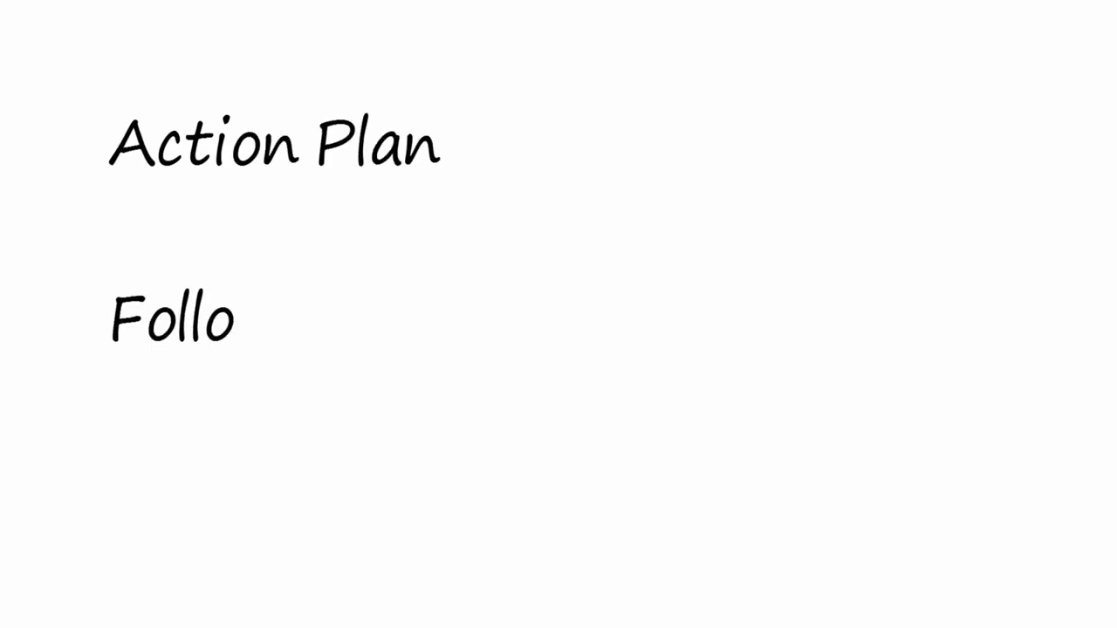
{"action": "type", "text": "w Up"}
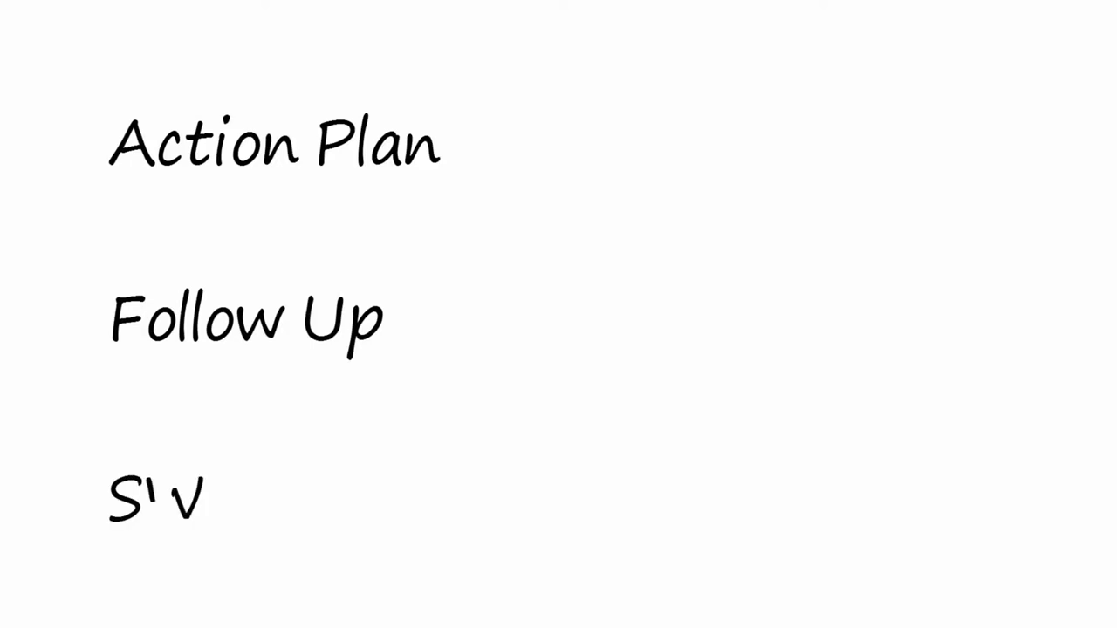